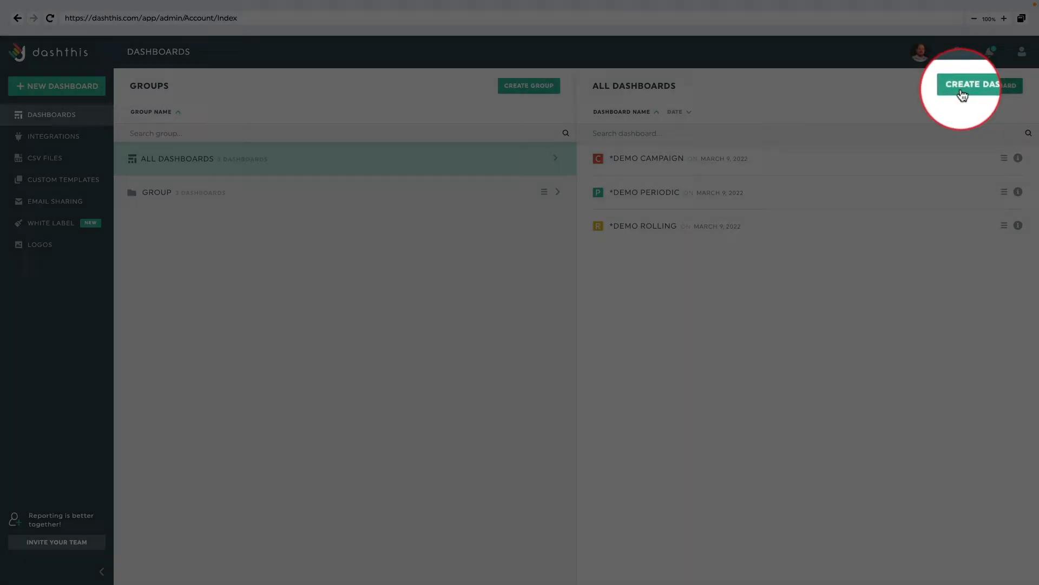
# Start a new dashboard from the dashboards page to reach template selection.
pyautogui.click(971, 85)
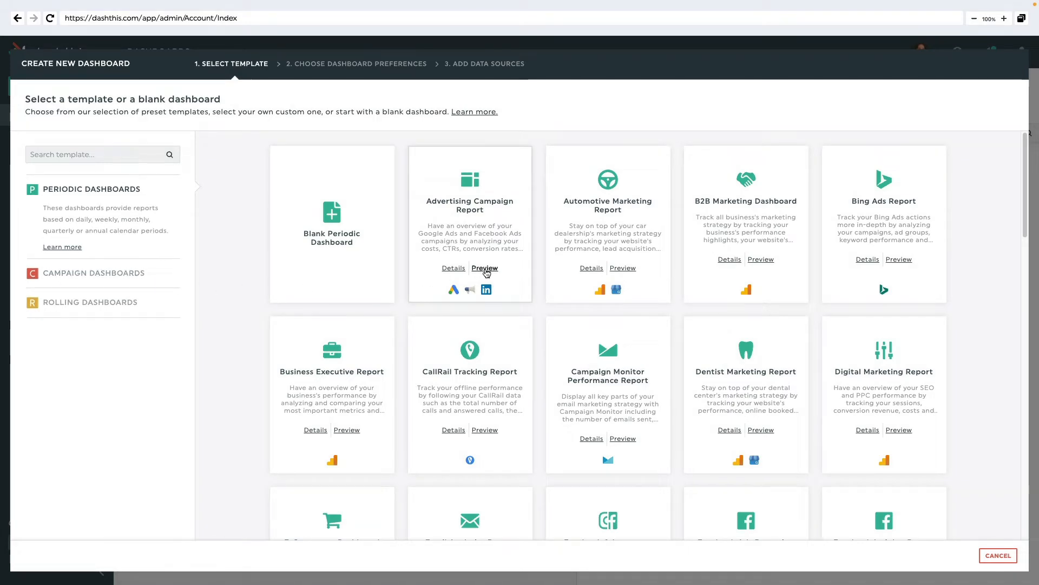
pyautogui.click(485, 268)
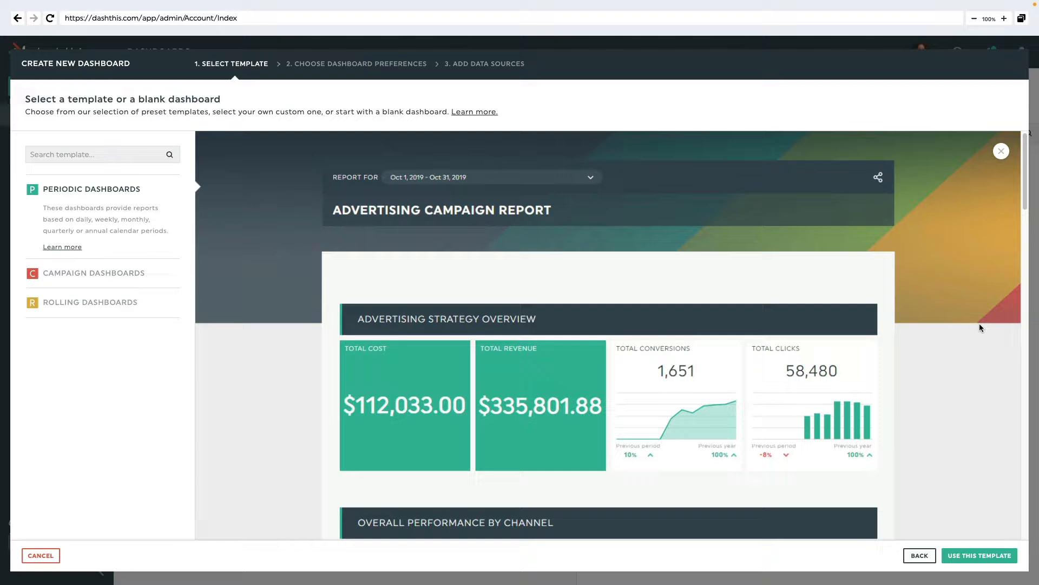
pyautogui.scroll(-3)
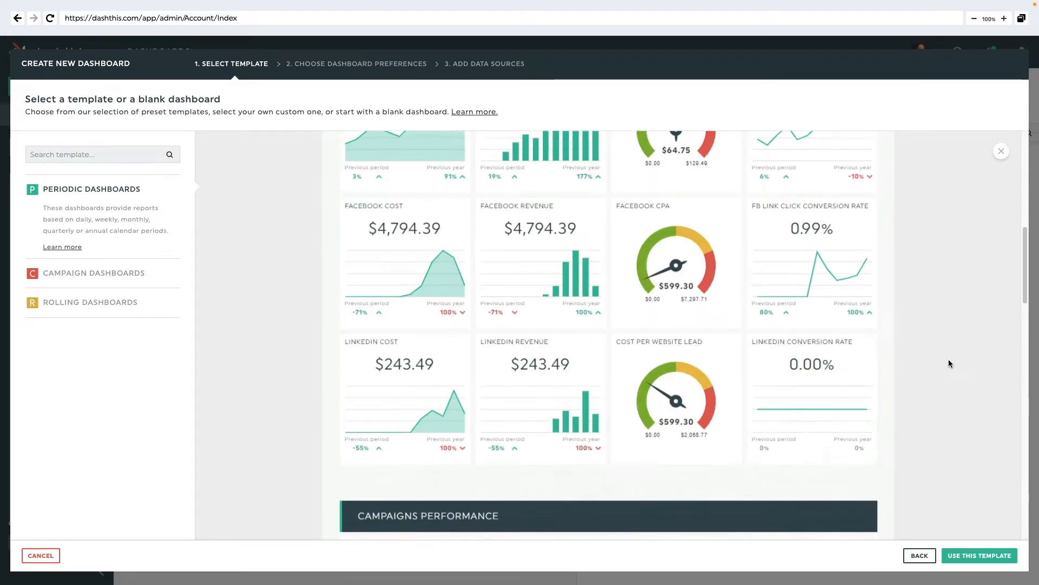
pyautogui.scroll(-3)
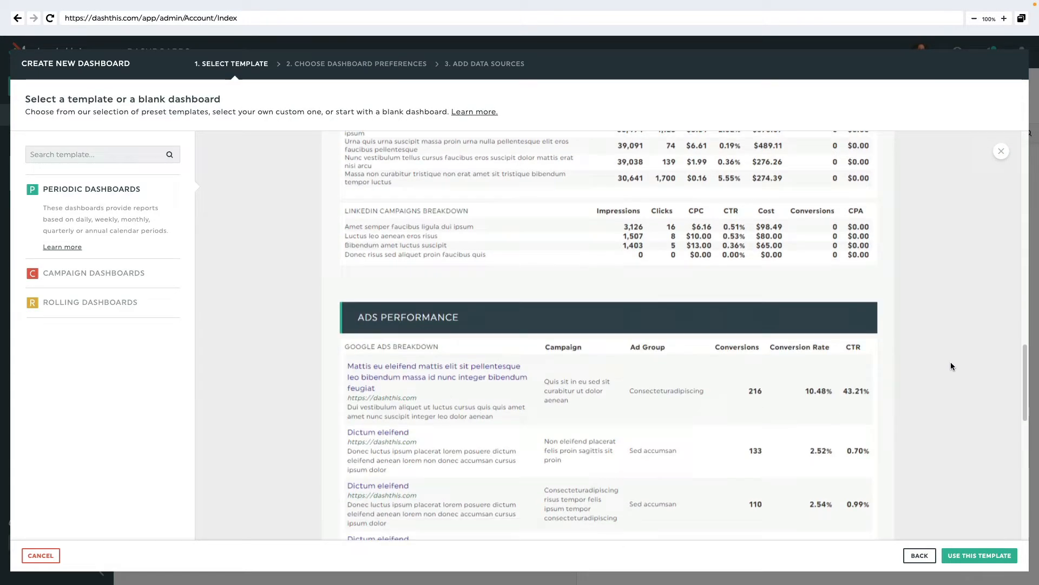
pyautogui.scroll(-3)
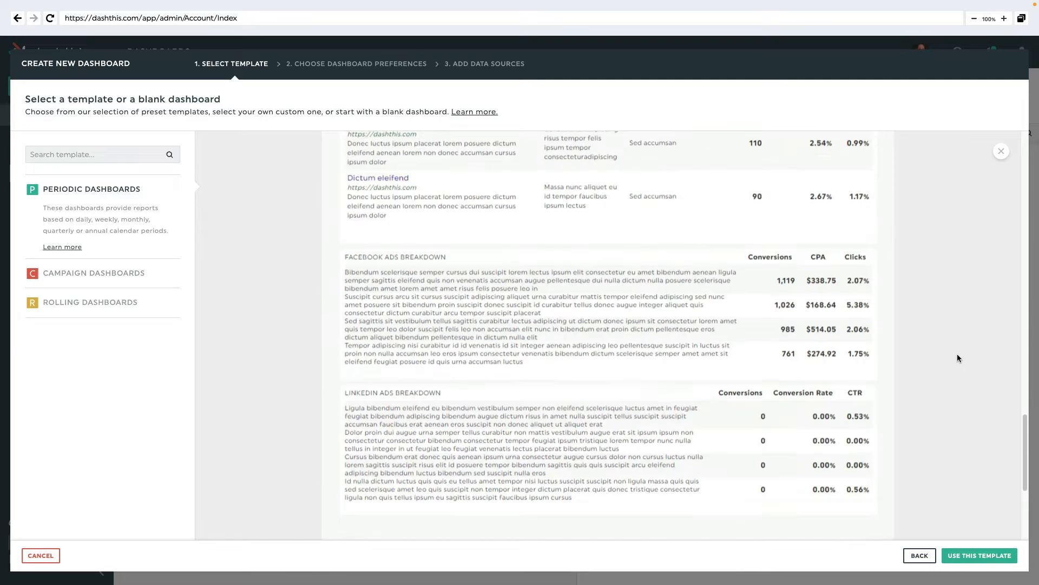
pyautogui.click(1001, 151)
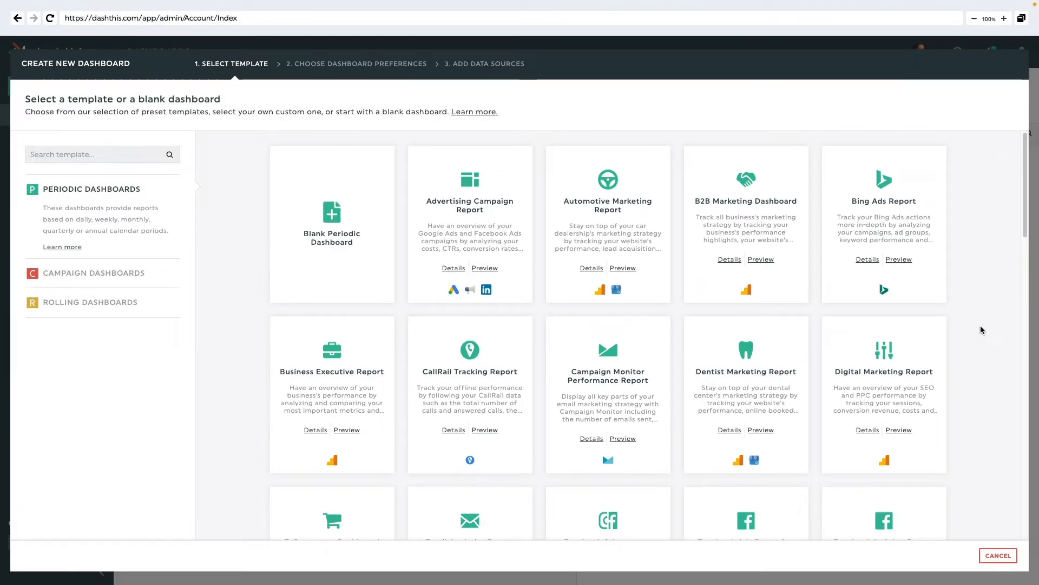
pyautogui.scroll(-3)
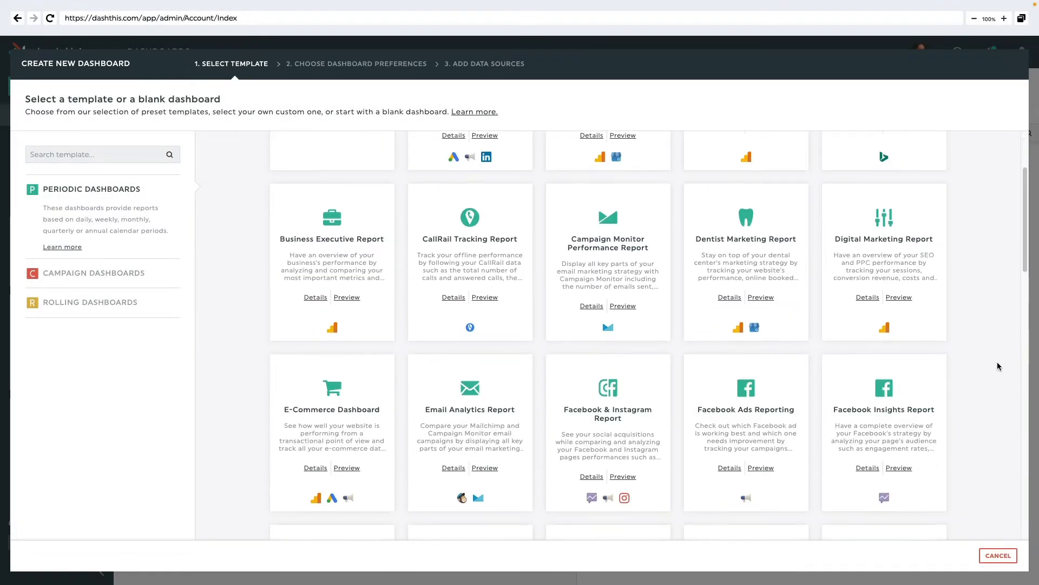
pyautogui.scroll(-3)
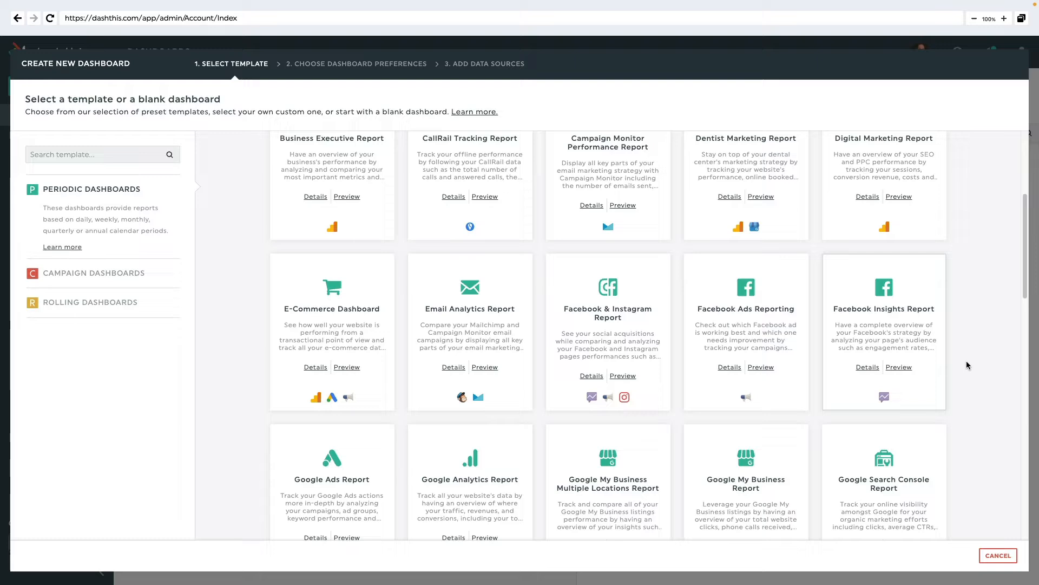
pyautogui.scroll(-3)
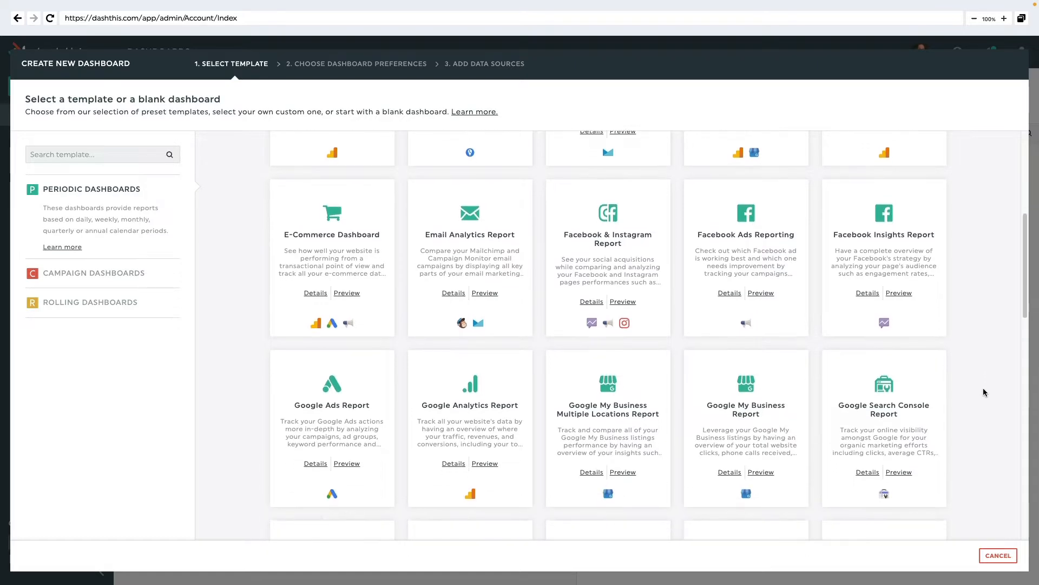
pyautogui.scroll(-3)
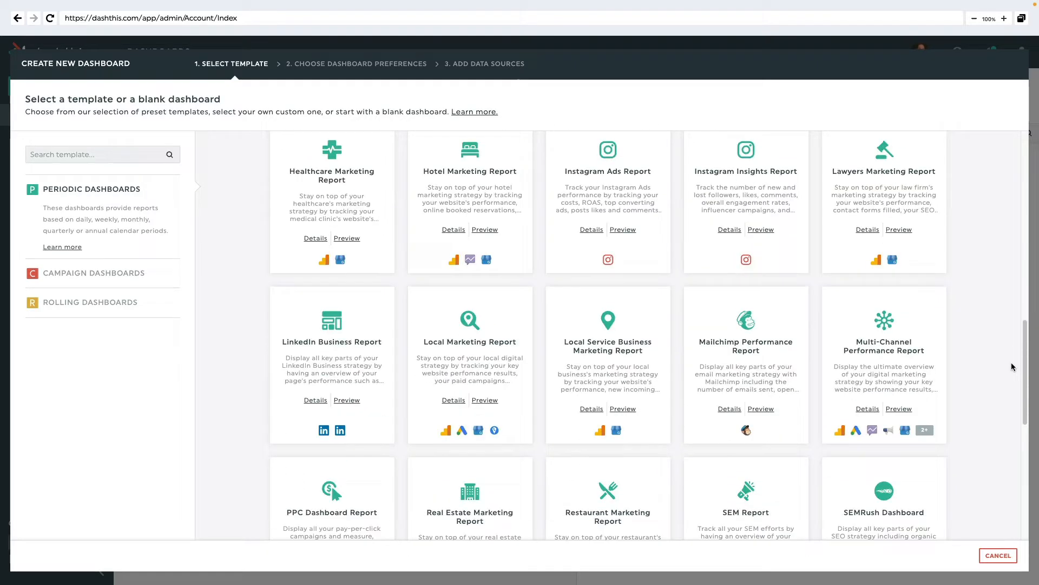
pyautogui.scroll(-3)
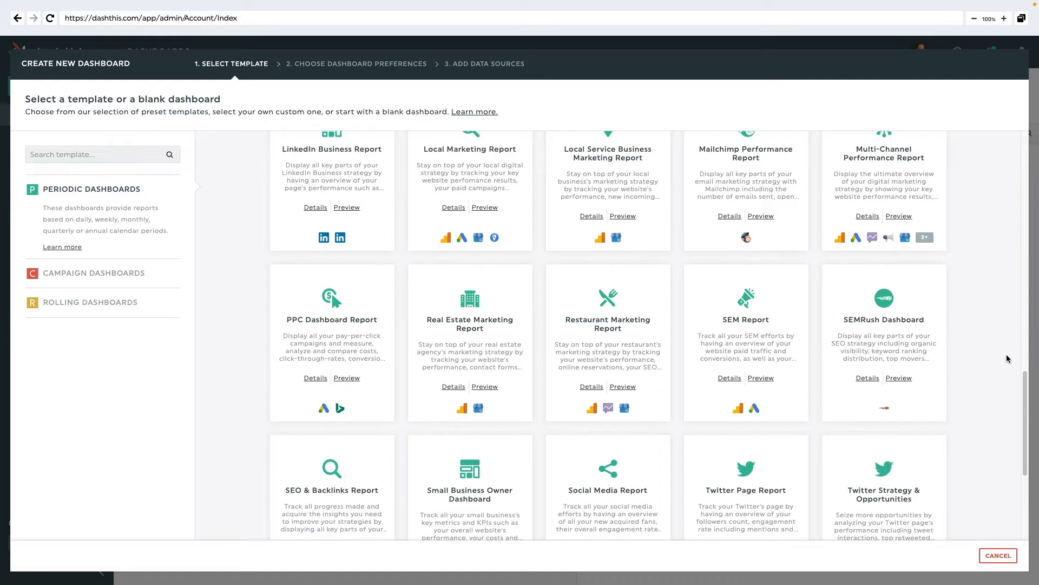
pyautogui.scroll(-3)
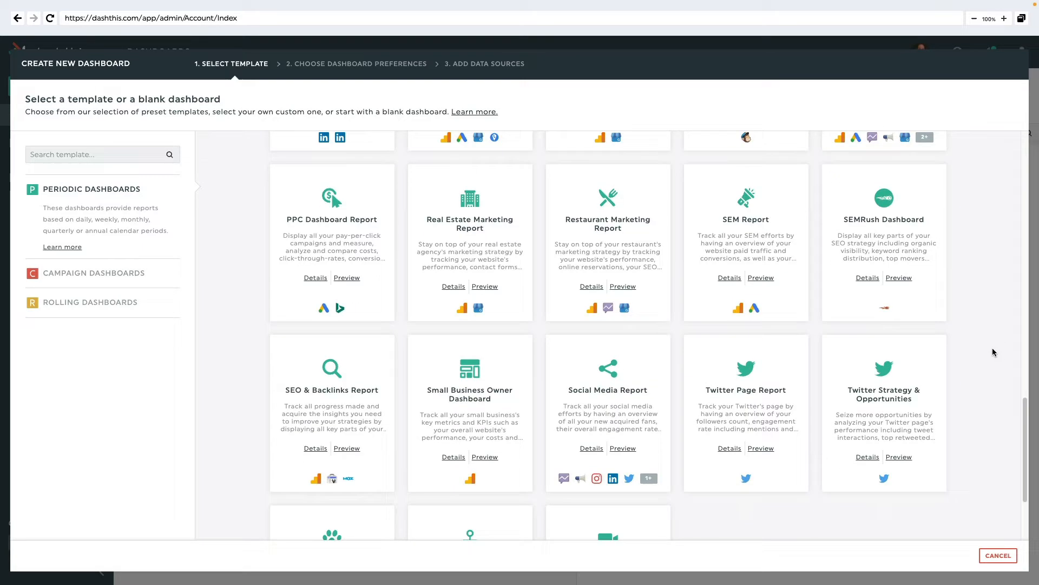
pyautogui.scroll(-3)
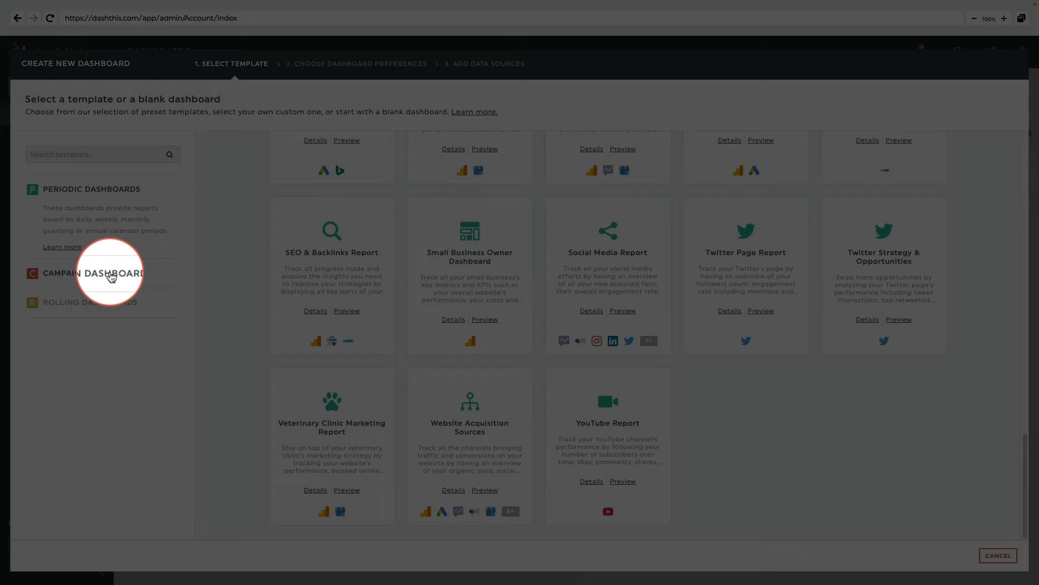
# Preview the Advertising Campaign Performance template, then browse the Rolling Dashboards category.
pyautogui.click(94, 272)
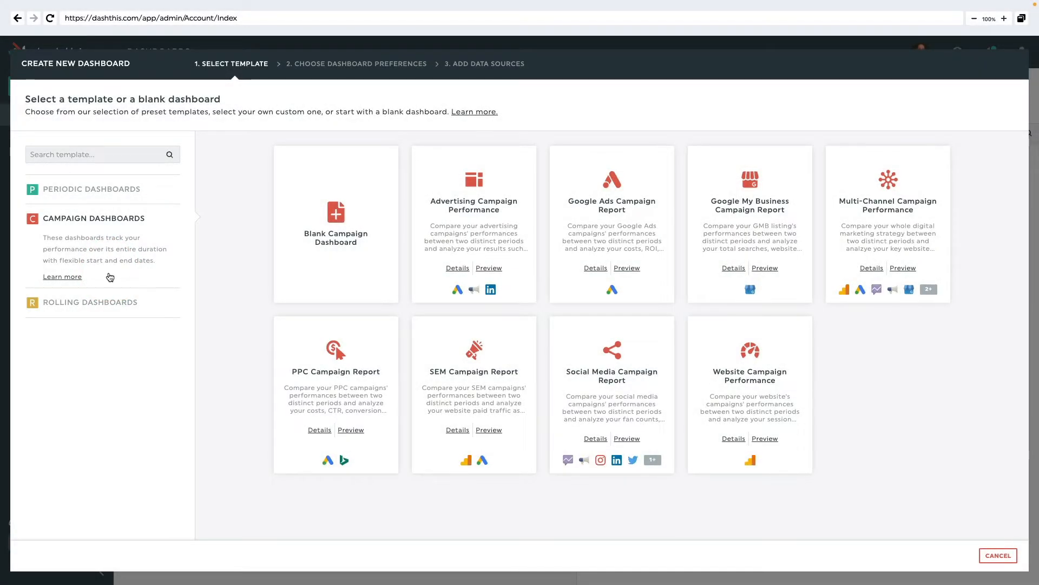
pyautogui.click(488, 268)
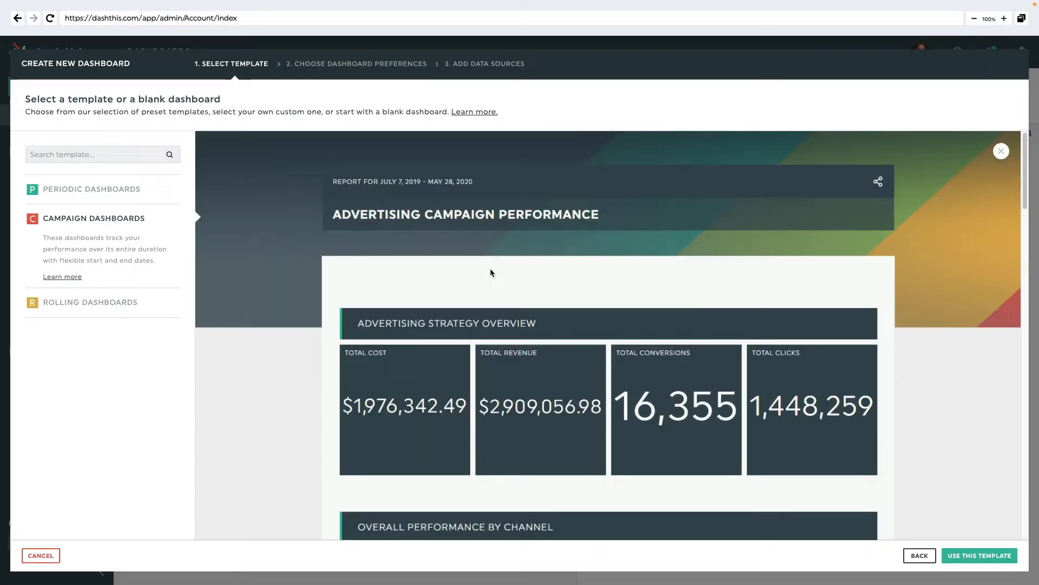
pyautogui.moveTo(890, 304)
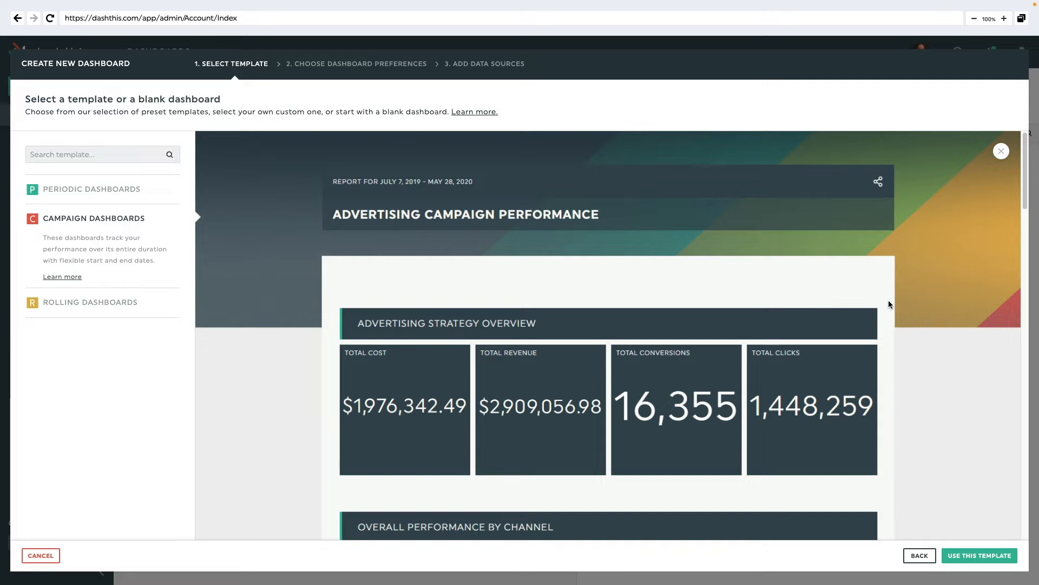
pyautogui.moveTo(761, 239)
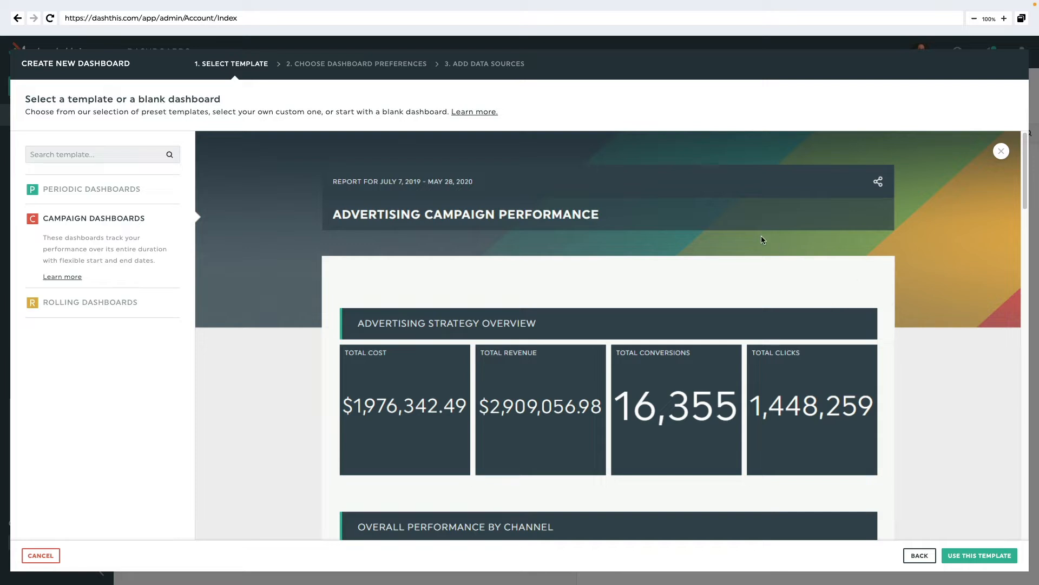
pyautogui.moveTo(369, 174)
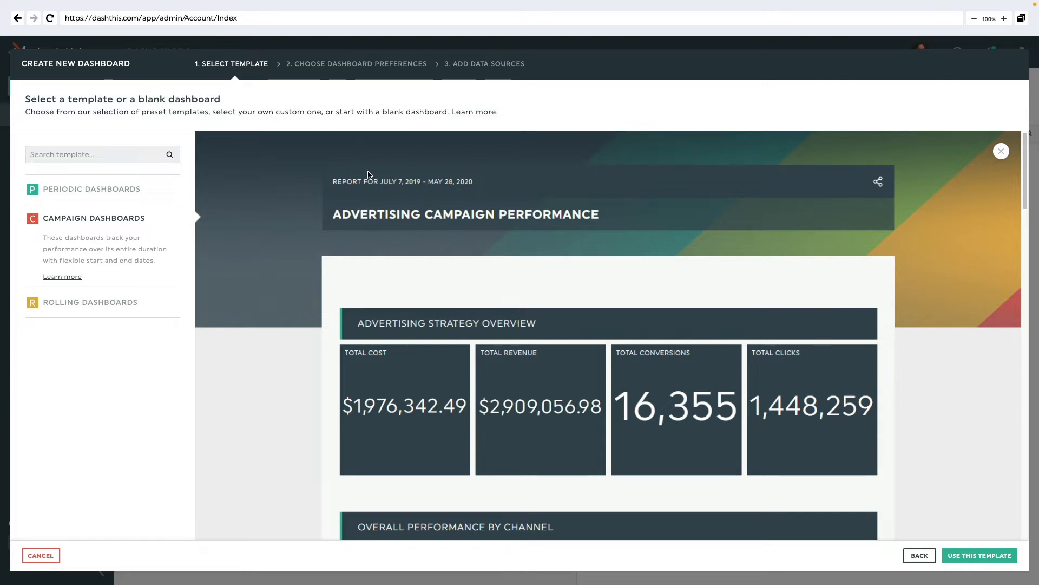
pyautogui.scroll(-3)
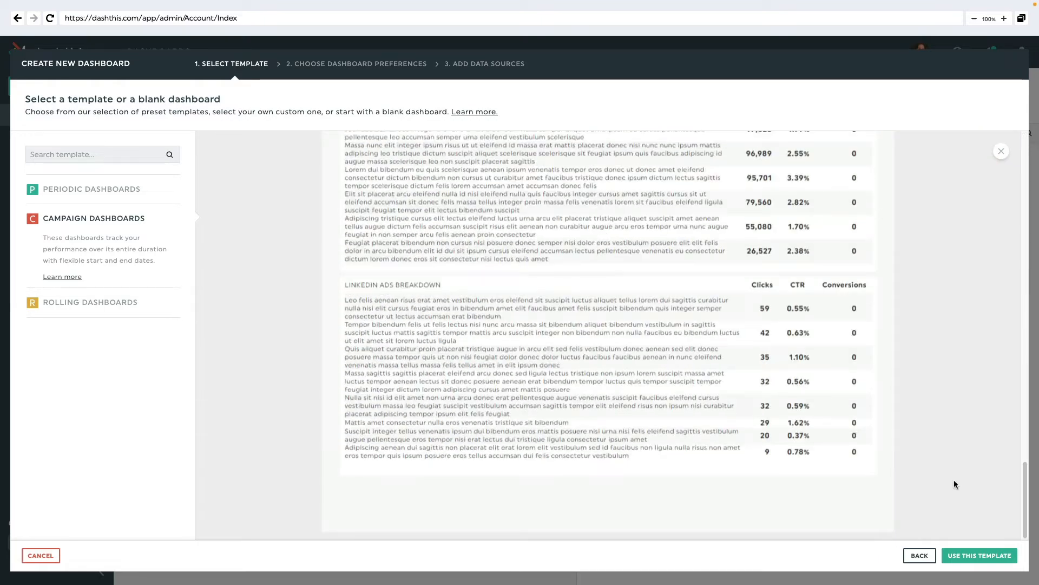
pyautogui.click(89, 248)
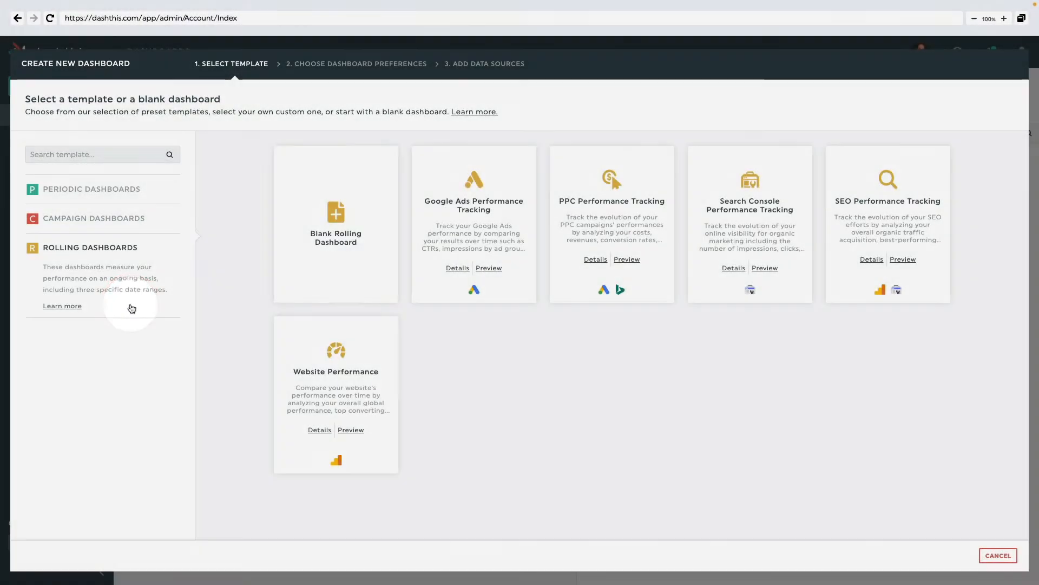
# Preview Google Ads Performance Tracking, then use the Multi-Channel Performance Report template.
pyautogui.click(488, 268)
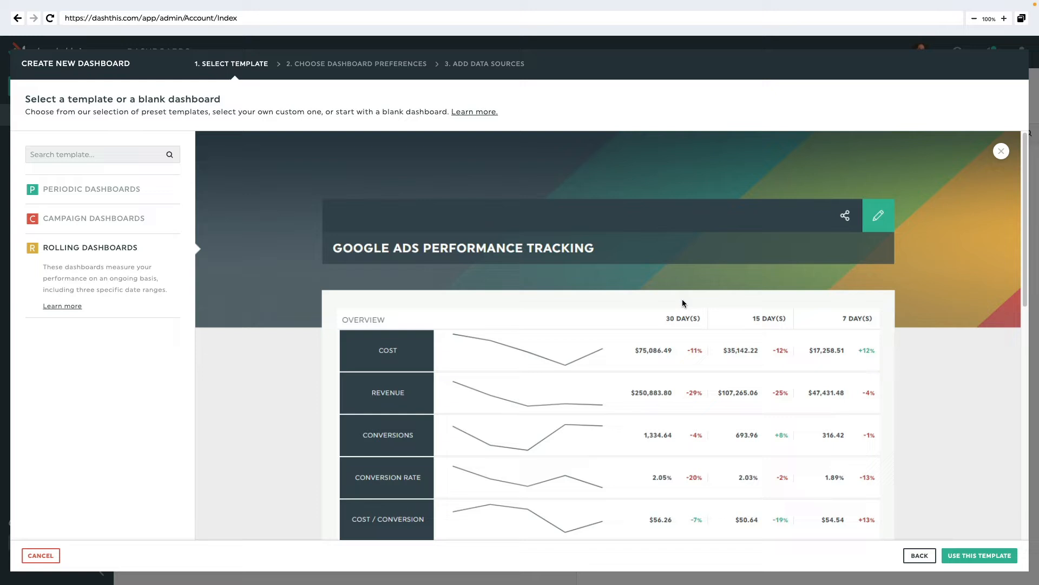
pyautogui.click(1001, 151)
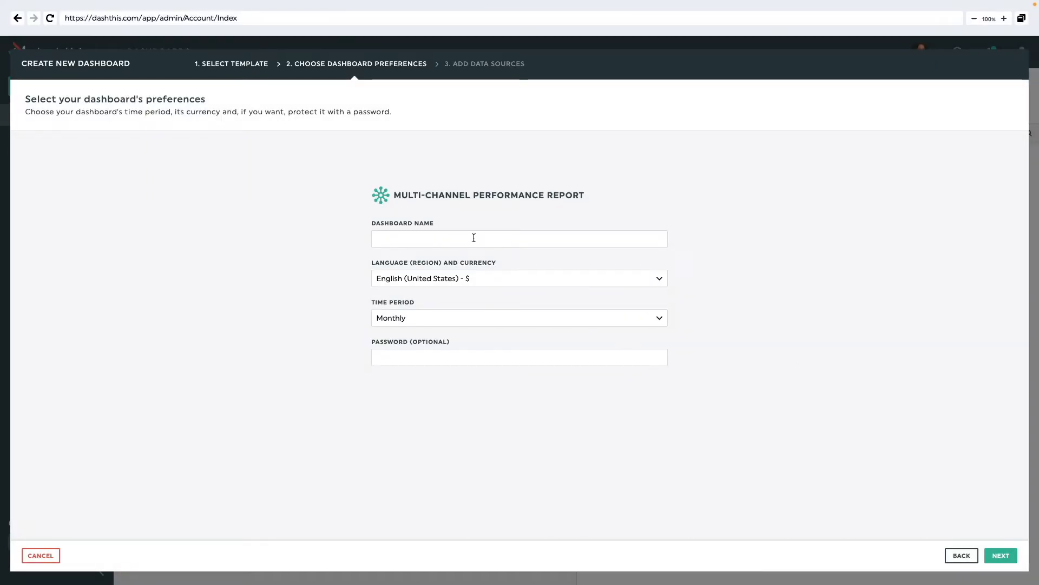
# Name the dashboard 'Client name - Monthly' with English (Canada) language, then continue.
pyautogui.write('Client')
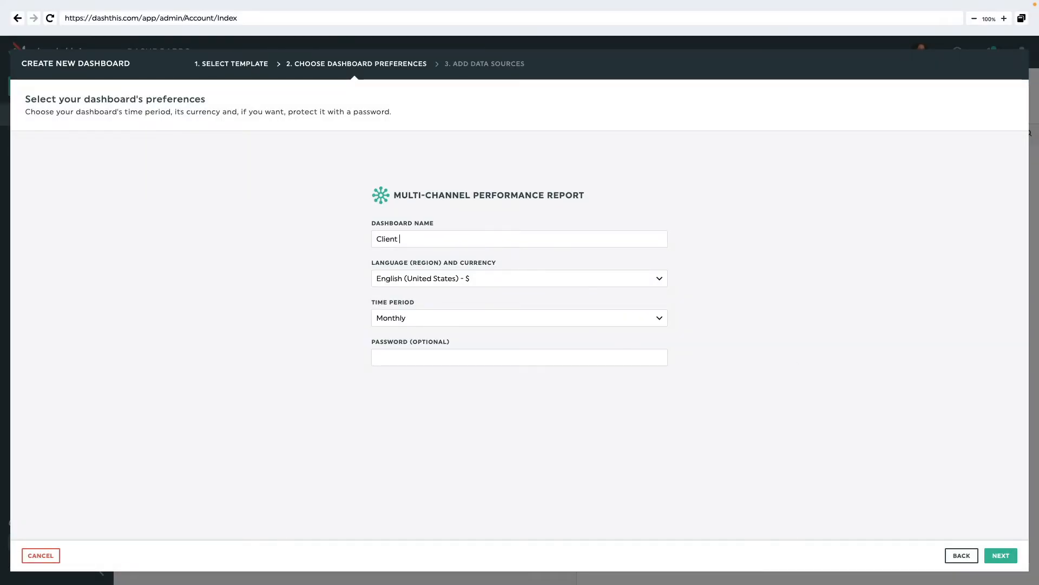
pyautogui.write('name - Monthly')
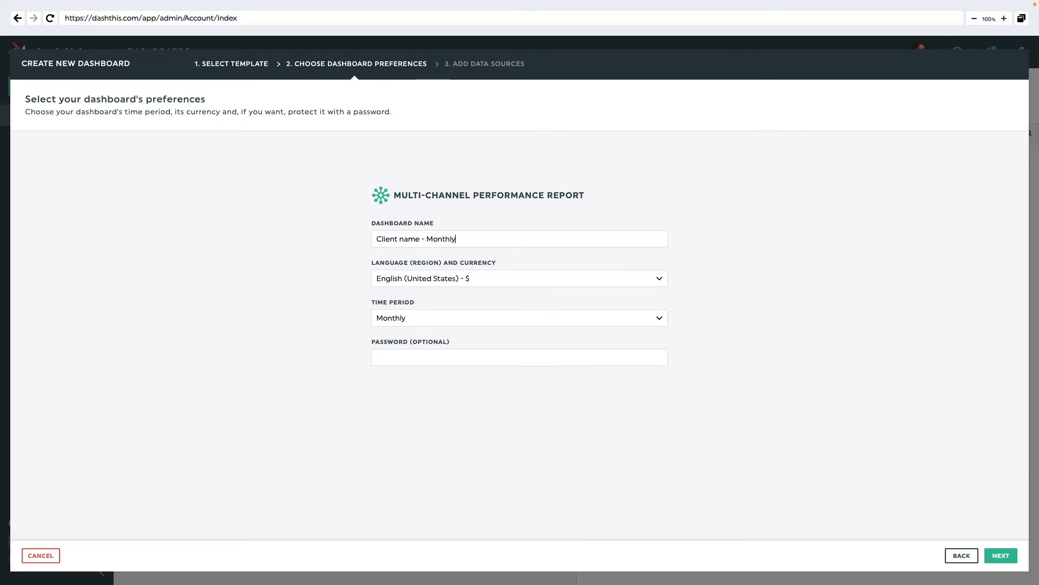
pyautogui.click(519, 278)
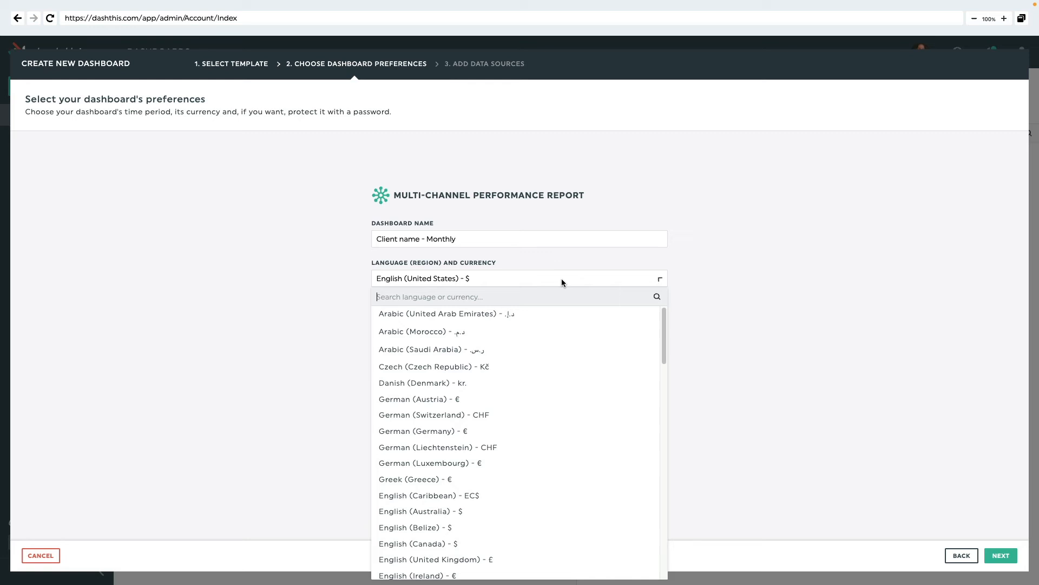
pyautogui.moveTo(522, 543)
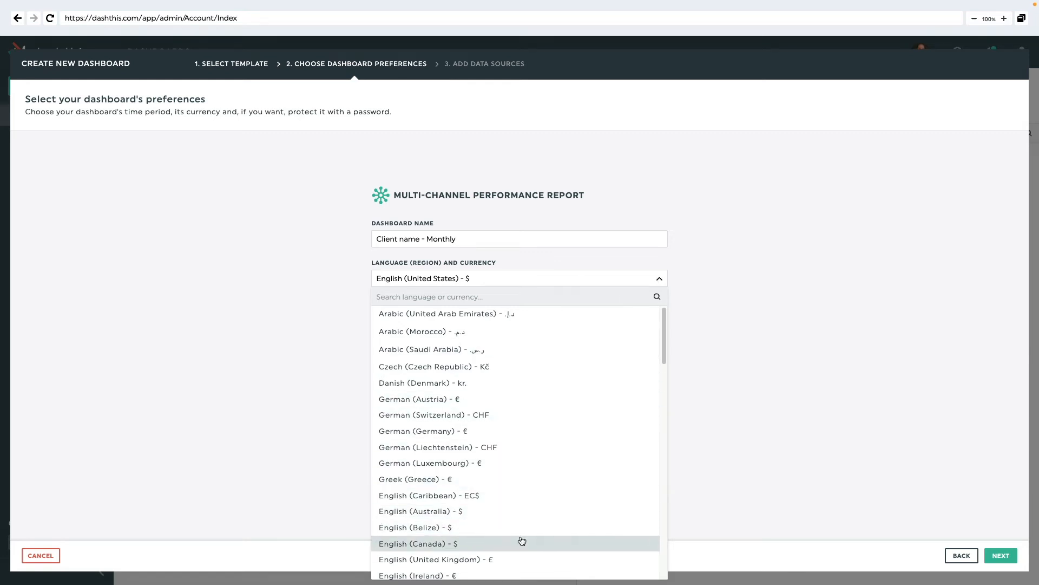
pyautogui.click(417, 543)
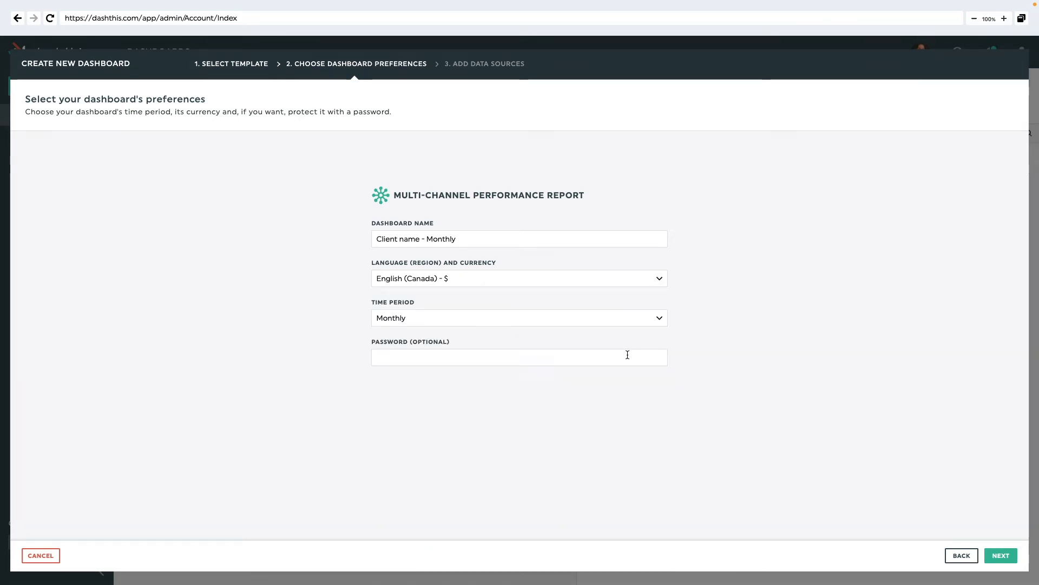
pyautogui.moveTo(524, 351)
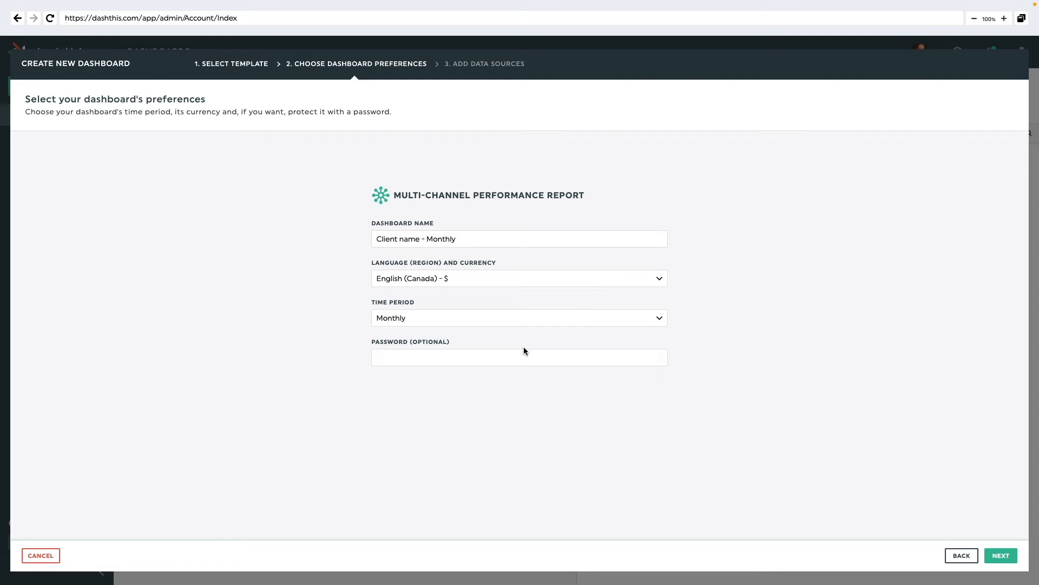
pyautogui.click(1000, 555)
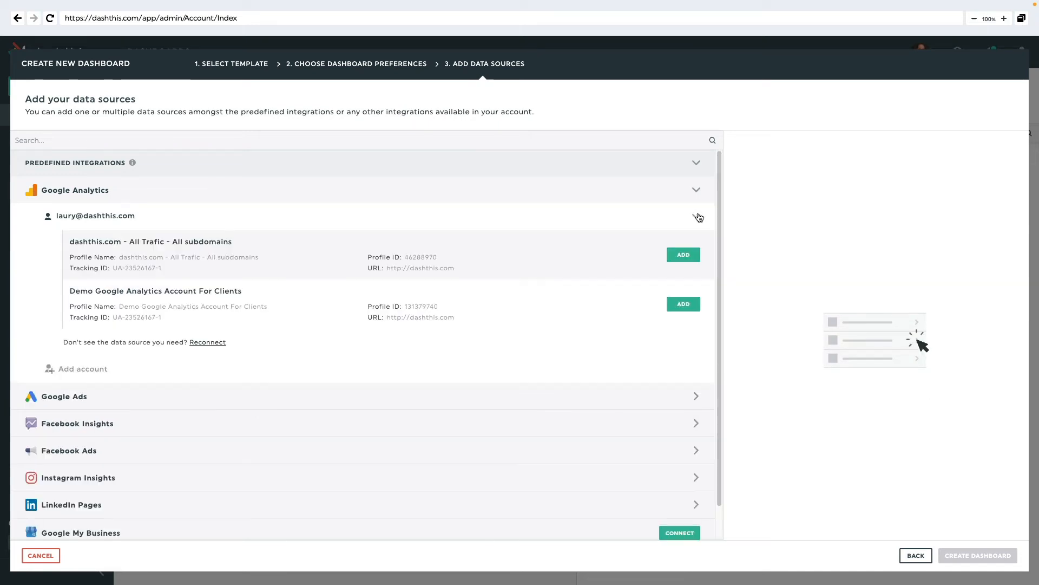
# Add the Demo Google Analytics, DashThis Adwords Demo and dashthis.team Instagram sources, then create the dashboard.
pyautogui.click(683, 304)
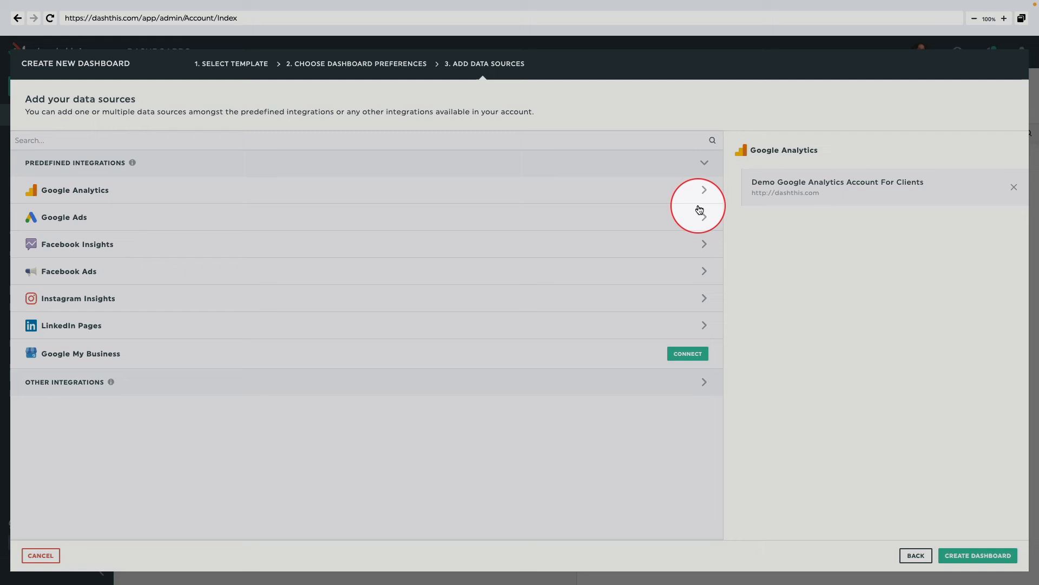
pyautogui.click(704, 217)
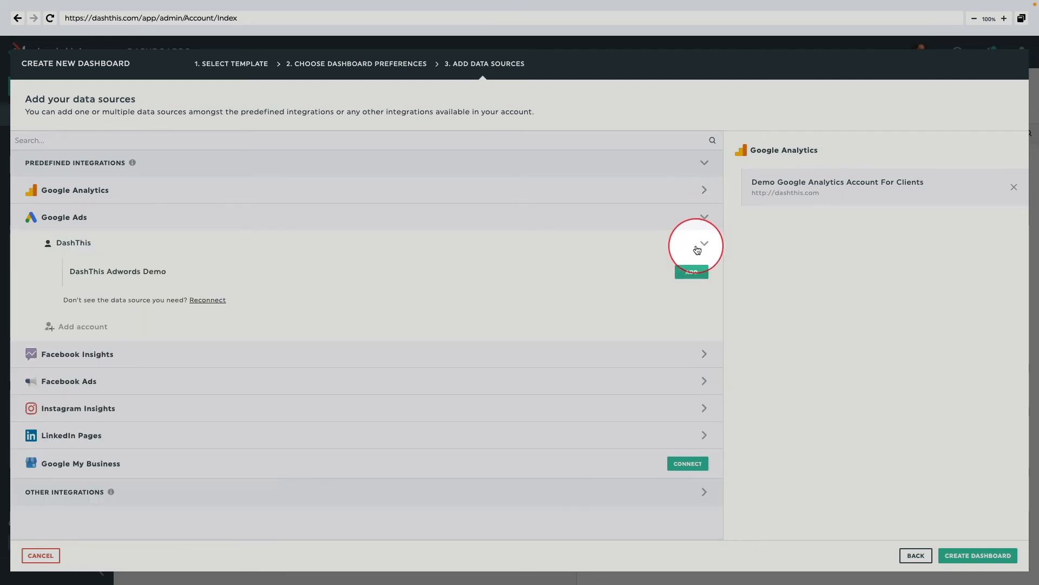
pyautogui.click(691, 270)
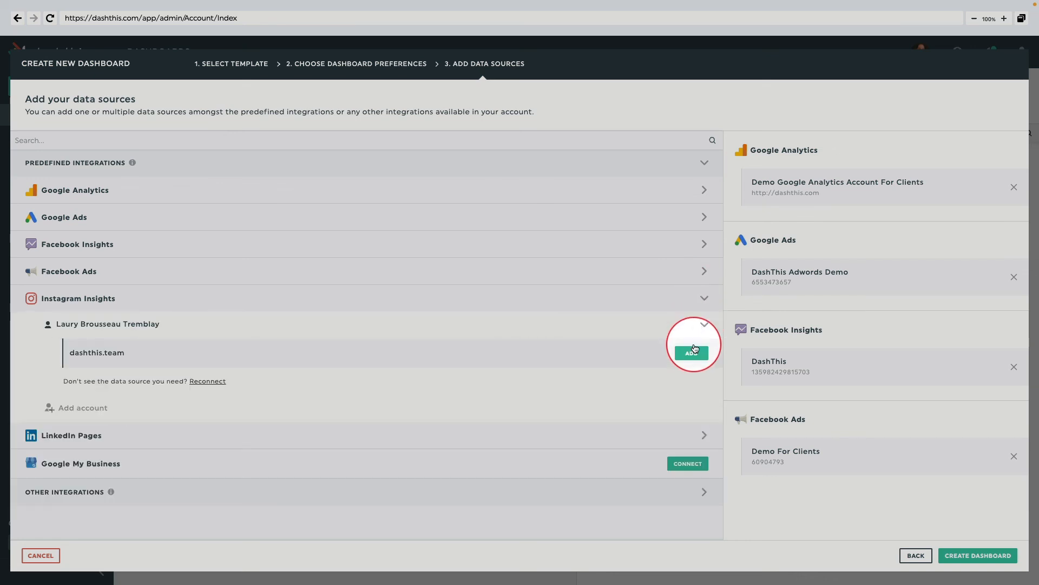
pyautogui.click(691, 351)
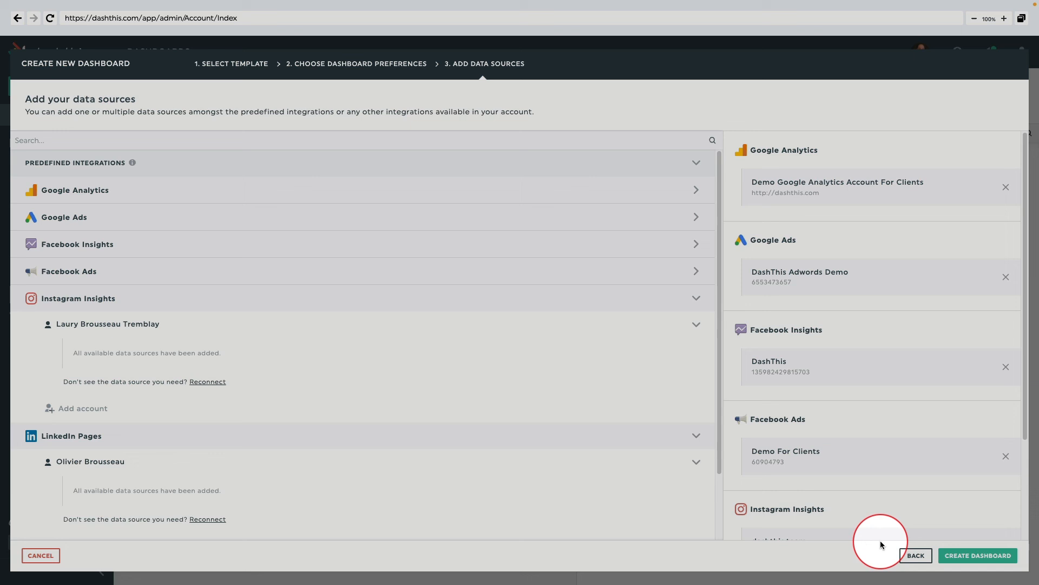
pyautogui.click(977, 555)
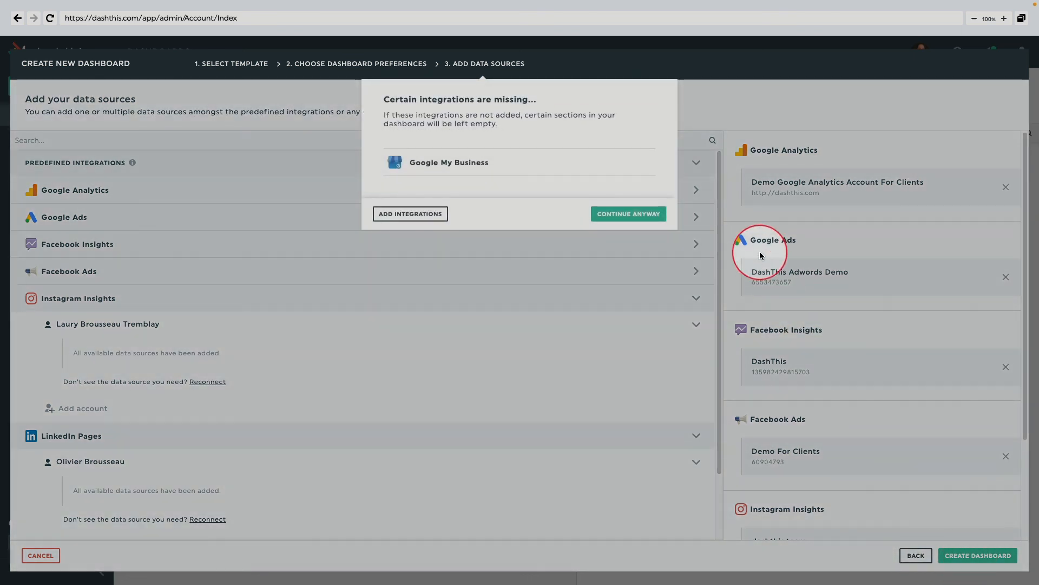
pyautogui.moveTo(590, 150)
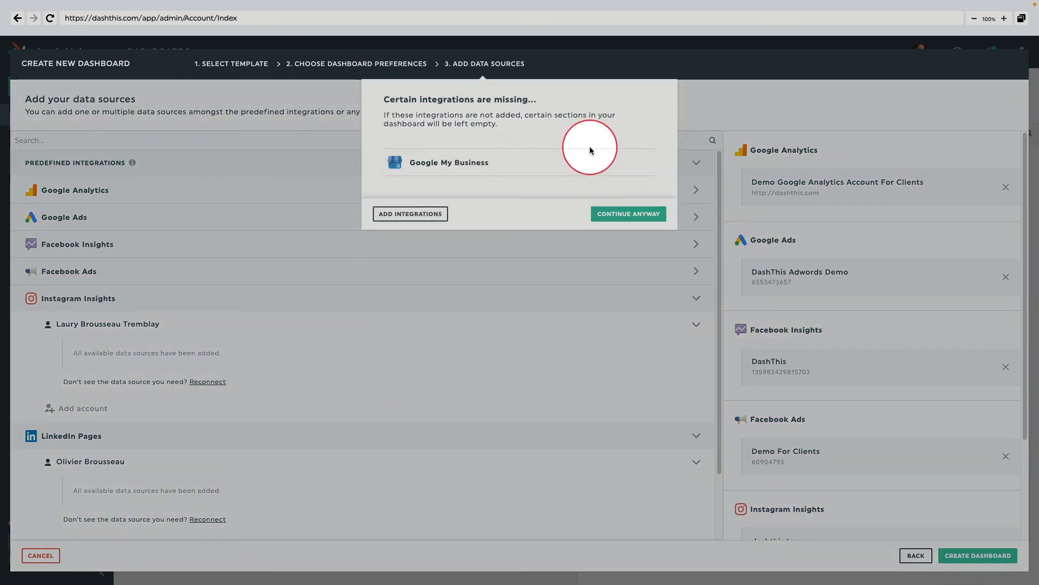